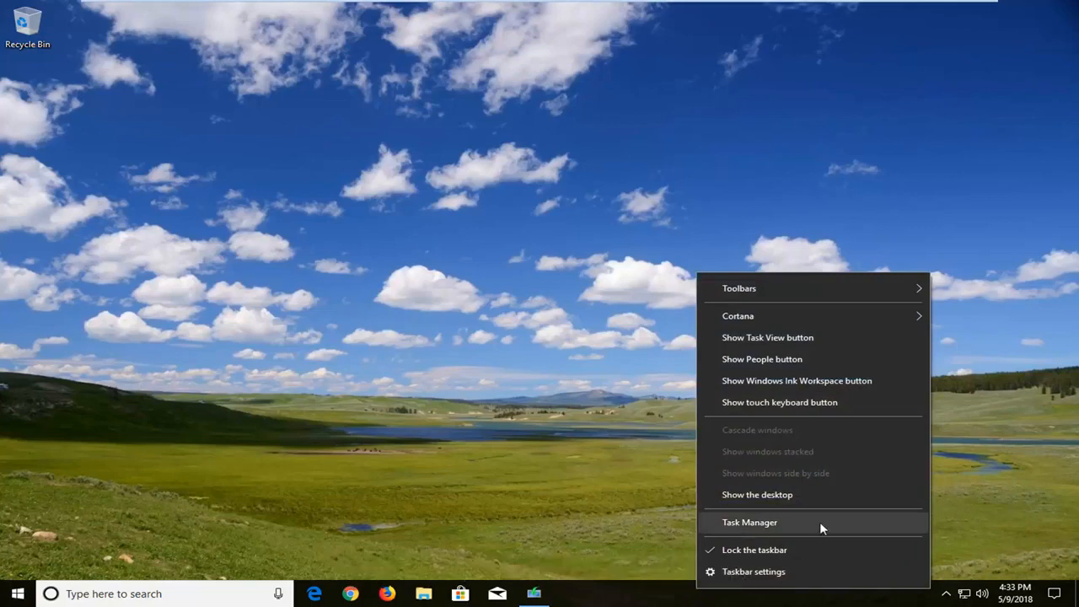
Open Task Manager from the taskbar and switch it to the More details process view.
left_click(749, 522)
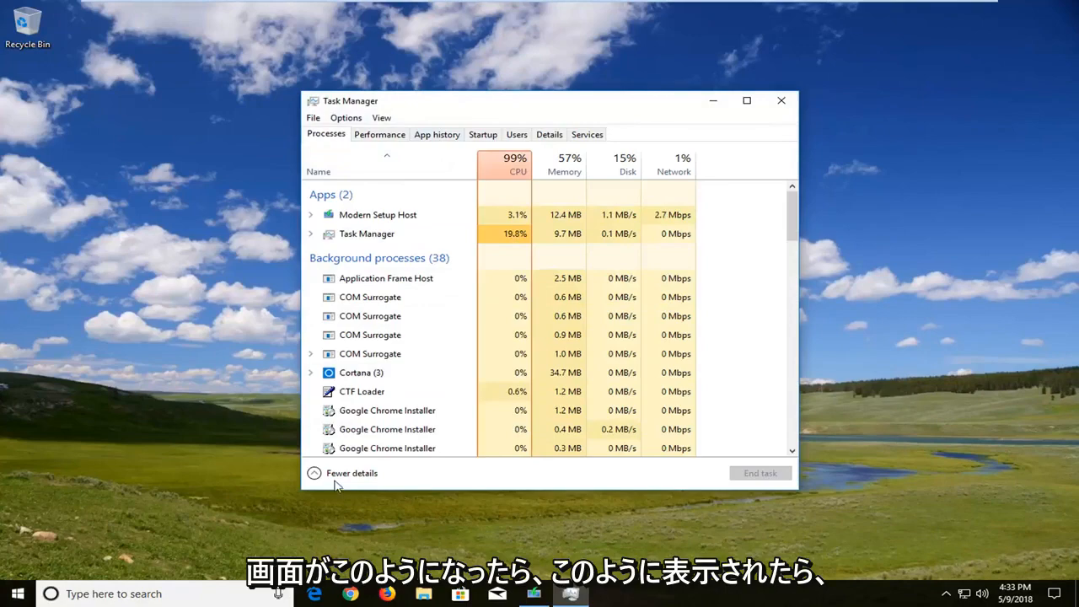
left_click(341, 473)
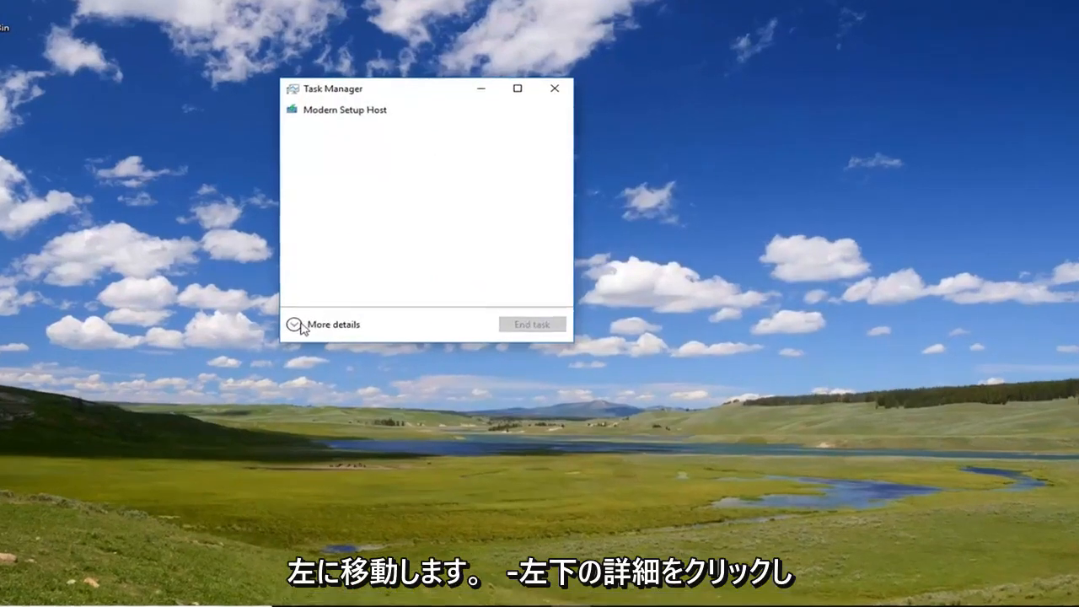
left_click(295, 325)
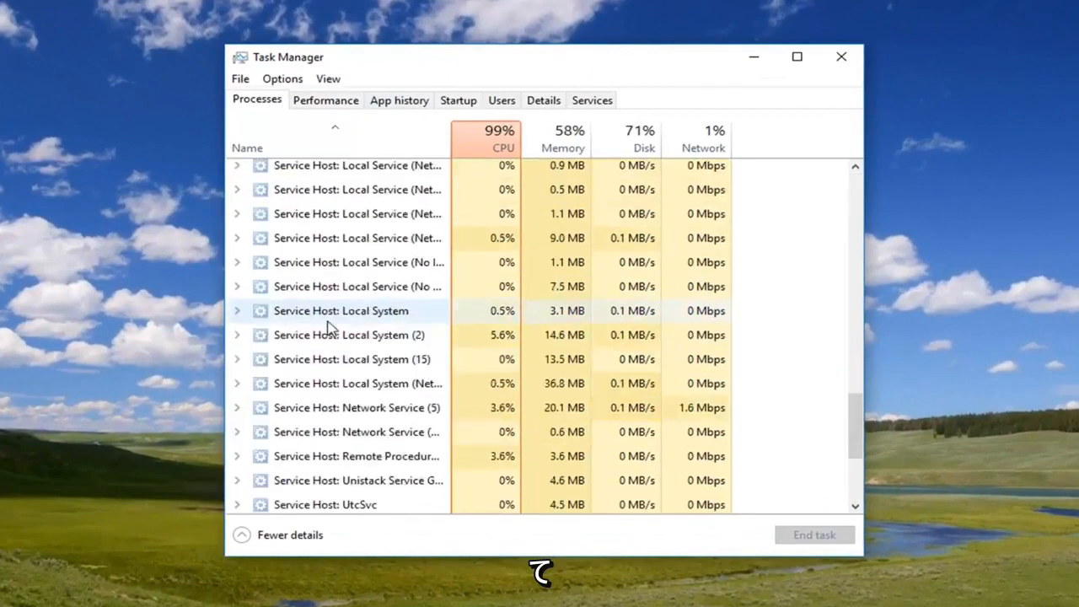
Scroll the Processes tab down to Windows Explorer under Windows processes.
scroll("down", 3)
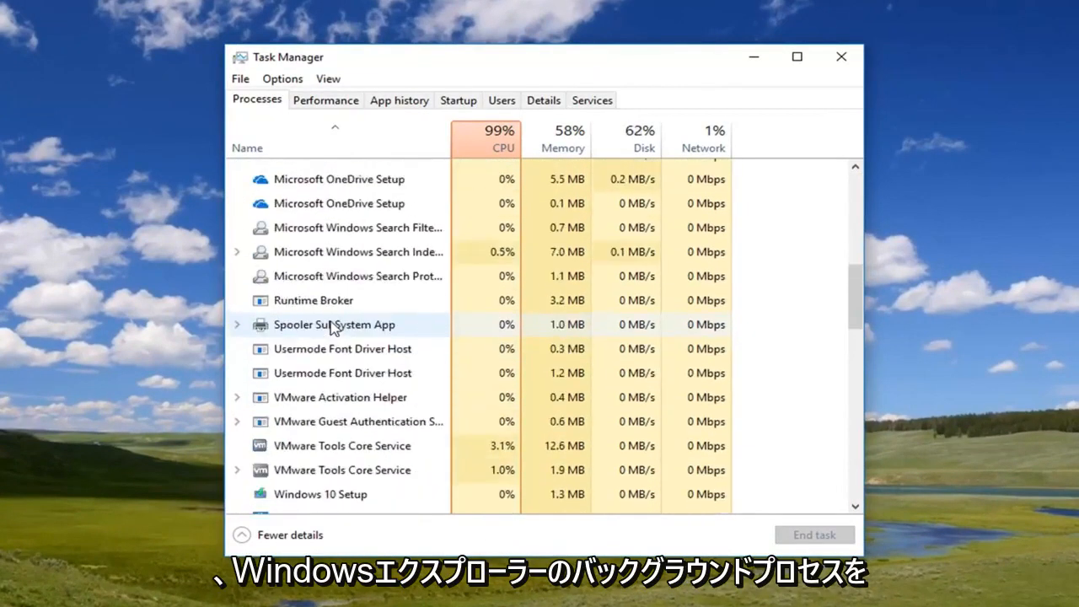
scroll("down", 3)
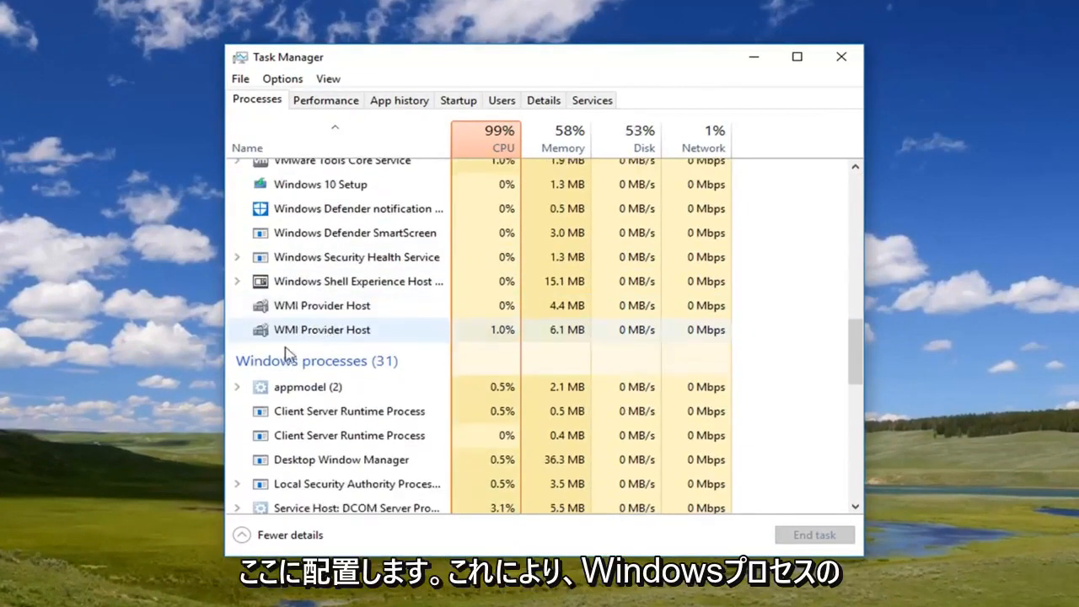
scroll("down", 3)
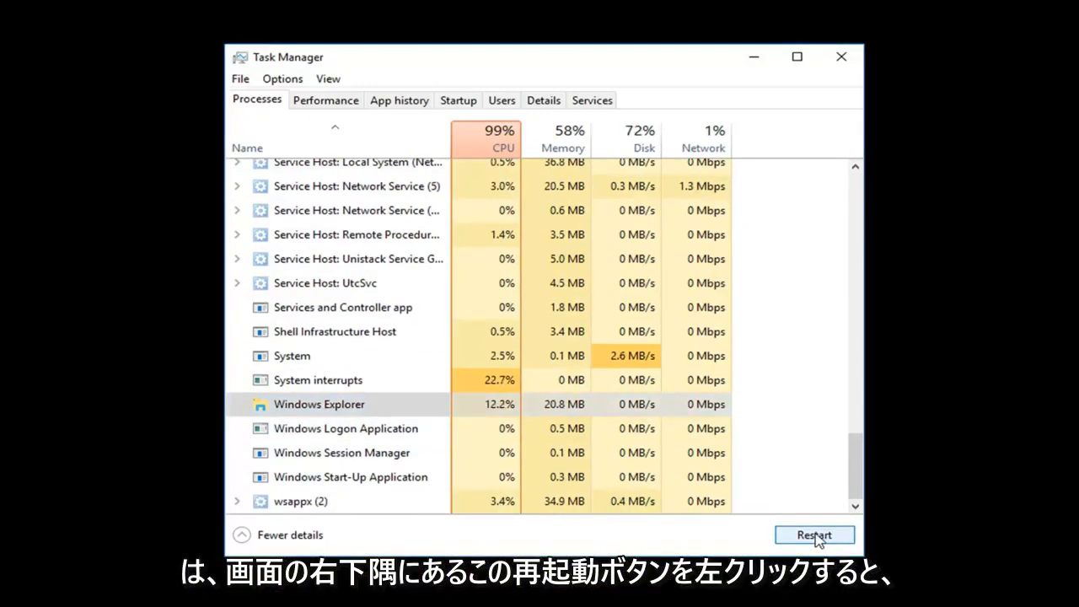
Restart Windows Explorer to bring back the taskbar, then close Task Manager.
left_click(814, 535)
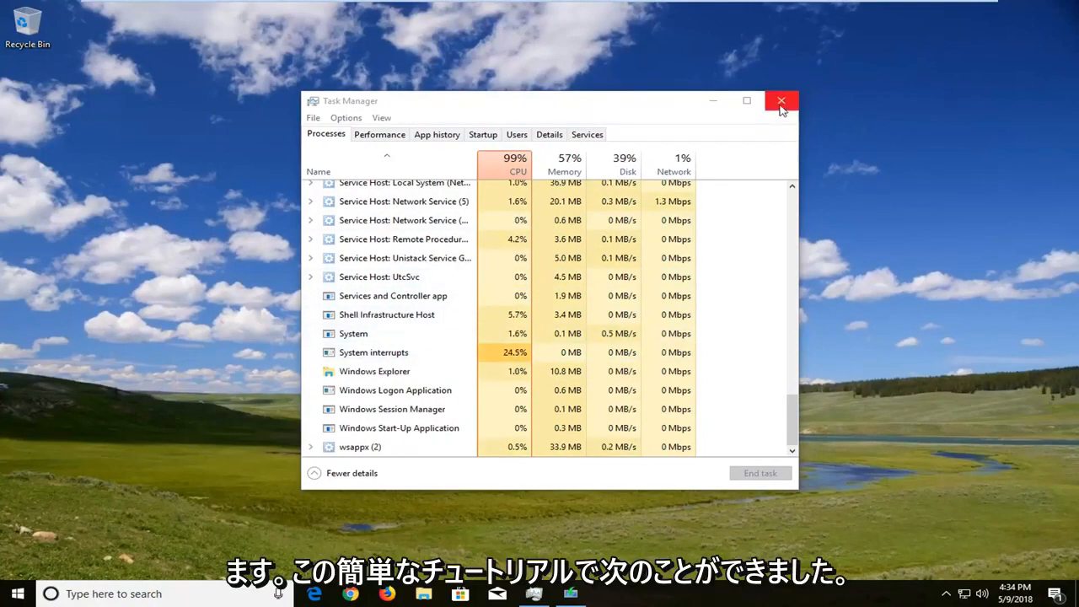
left_click(781, 101)
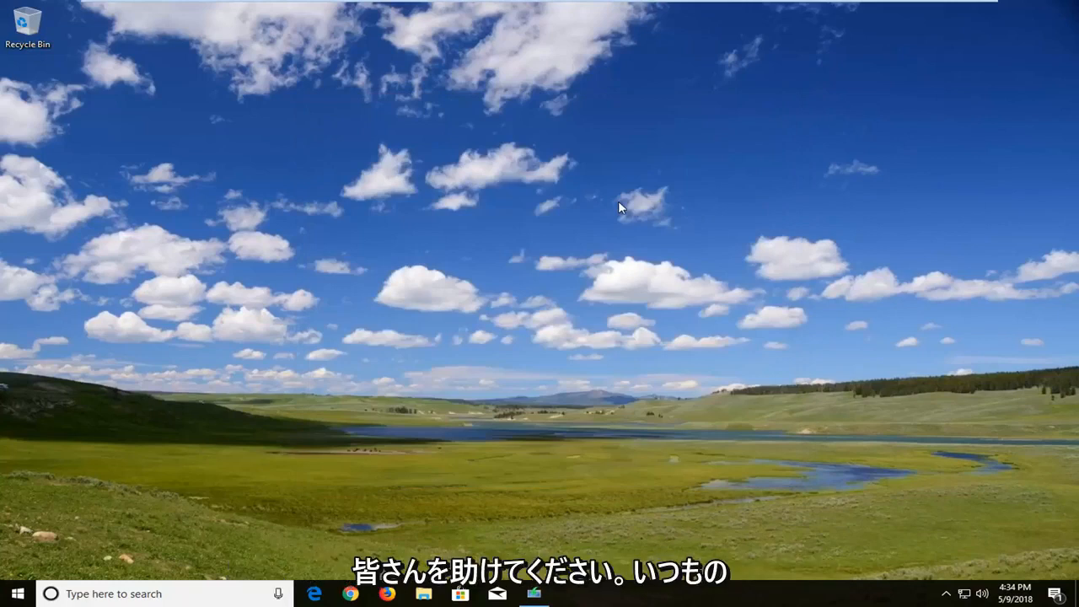